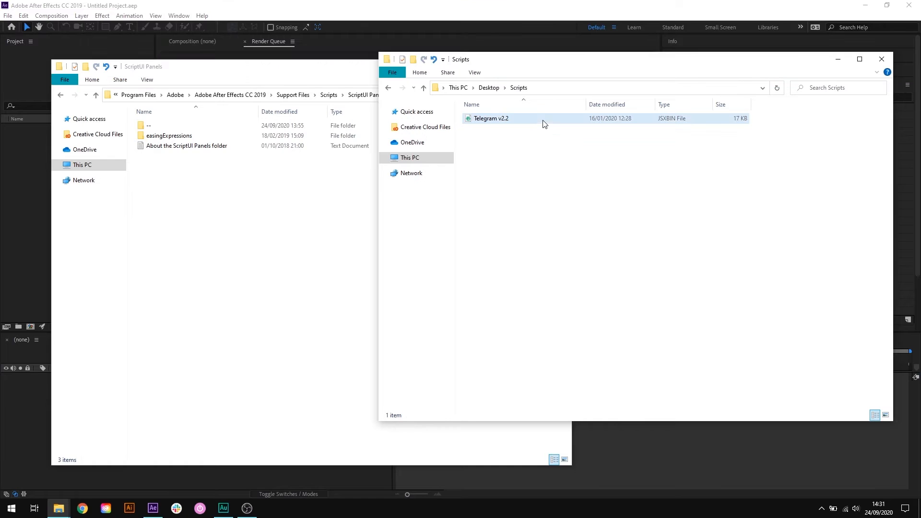
# - Move Telegram v2.2 from Desktop\Scripts into ScriptUI Panels, granting administrator access
pyautogui.click(491, 118)
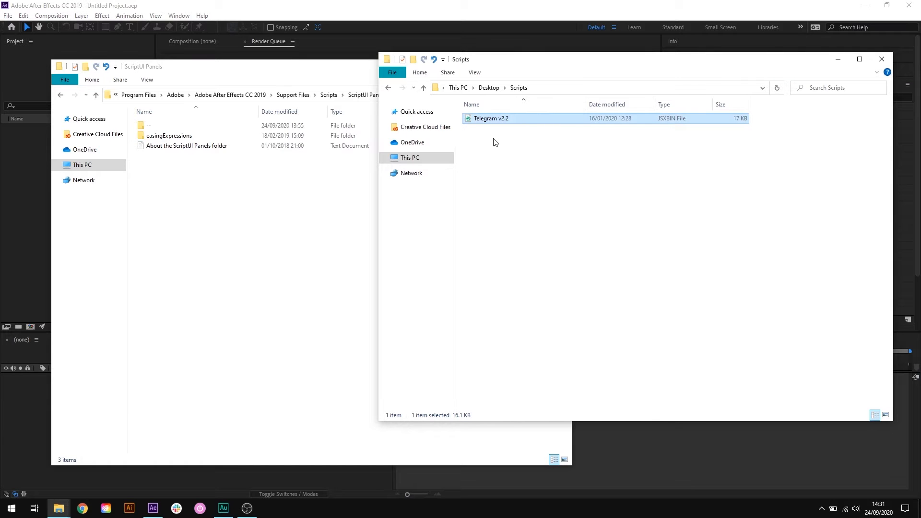
pyautogui.click(617, 202)
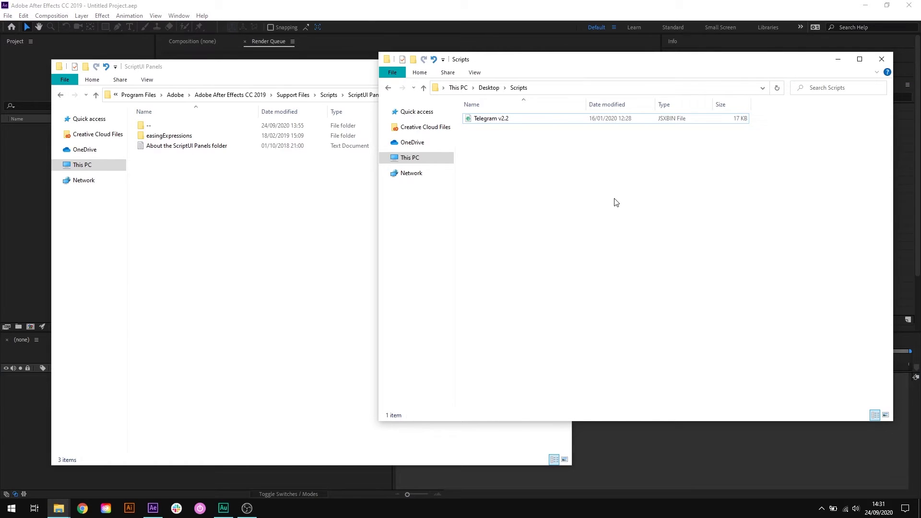
pyautogui.click(491, 119)
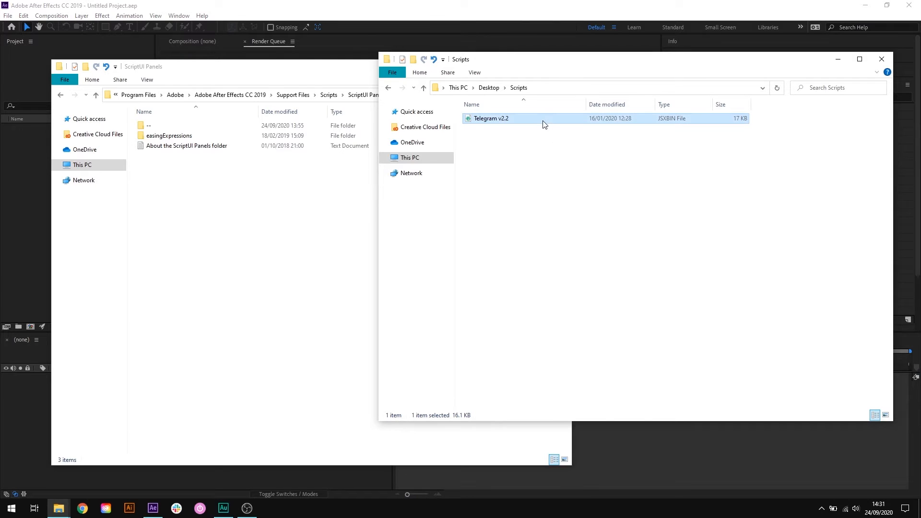
pyautogui.moveTo(496, 143)
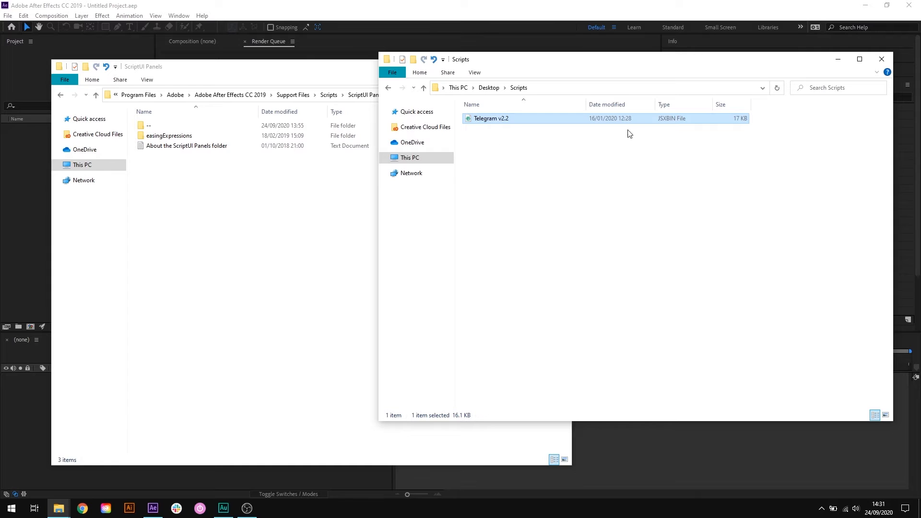
pyautogui.moveTo(681, 127)
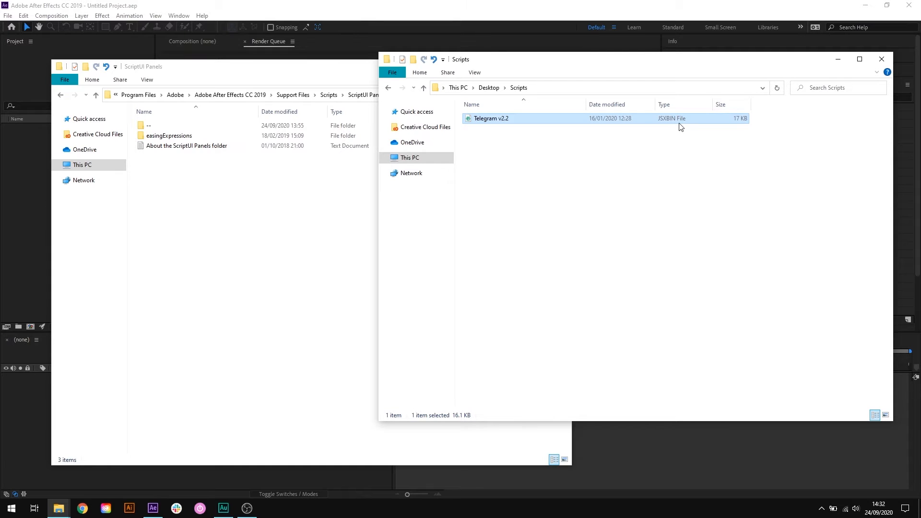
pyautogui.moveTo(663, 142)
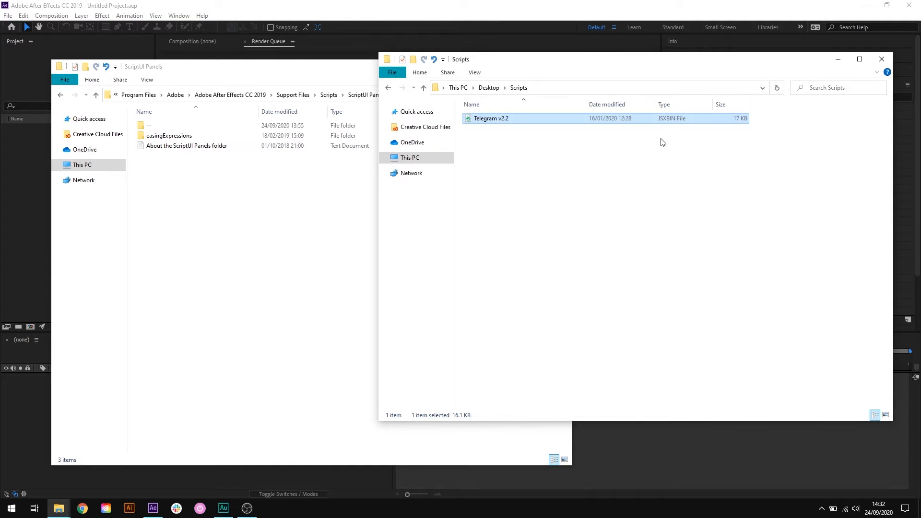
pyautogui.moveTo(669, 139)
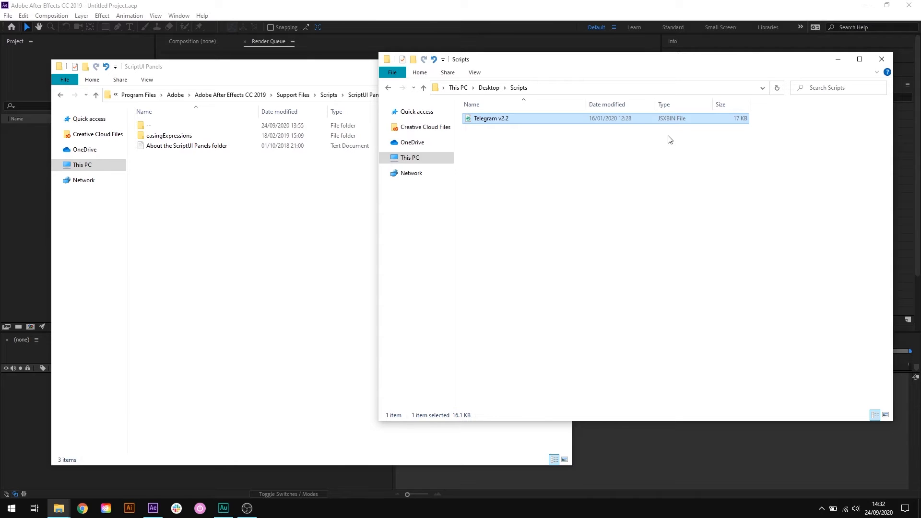
pyautogui.moveTo(667, 145)
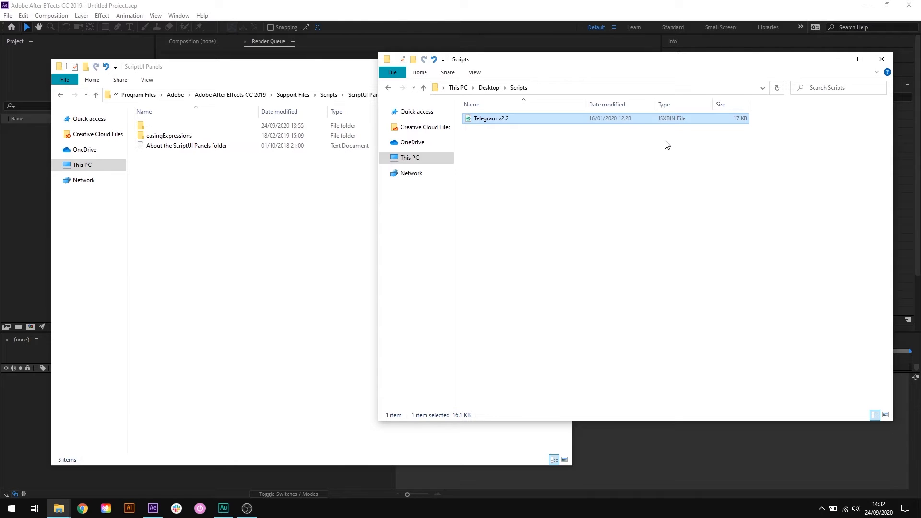
pyautogui.moveTo(258, 186)
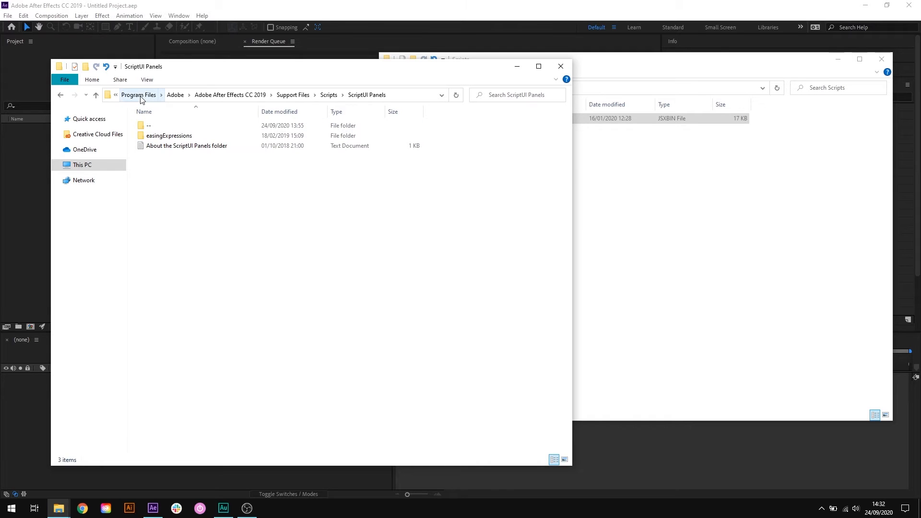
pyautogui.moveTo(247, 101)
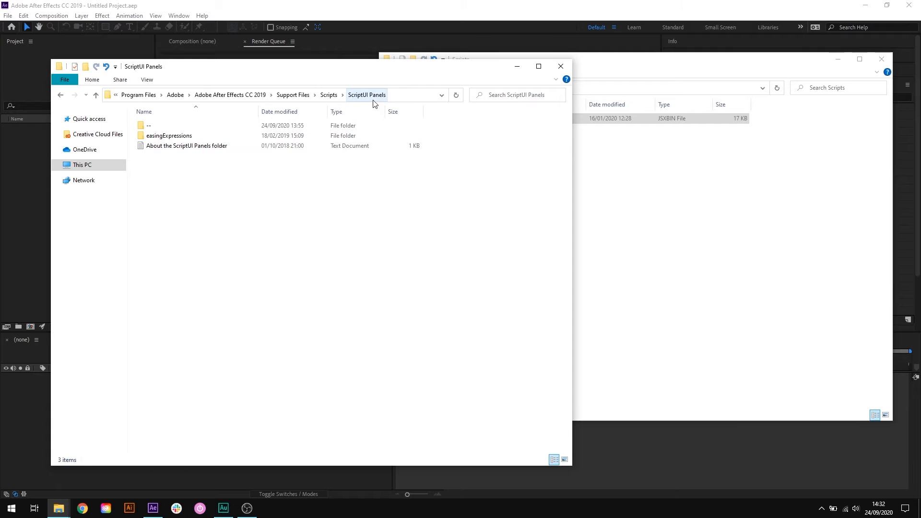
pyautogui.click(290, 173)
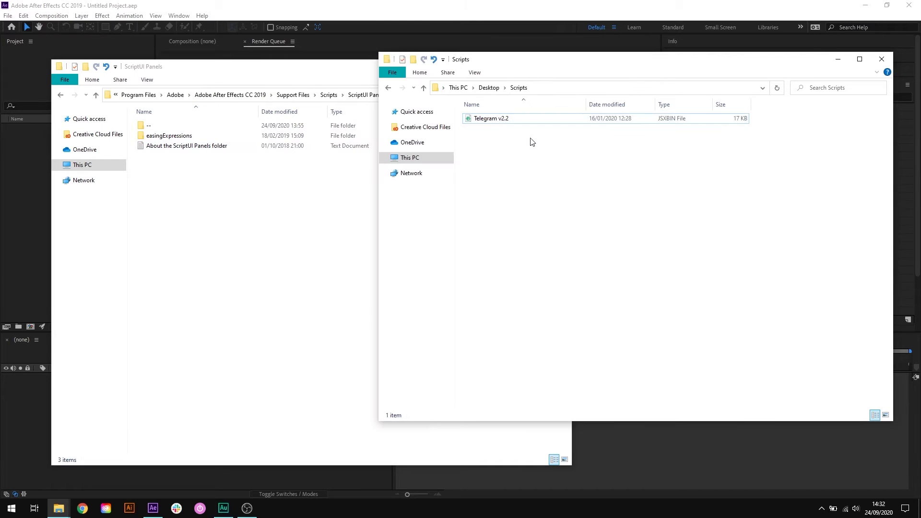
pyautogui.click(492, 118)
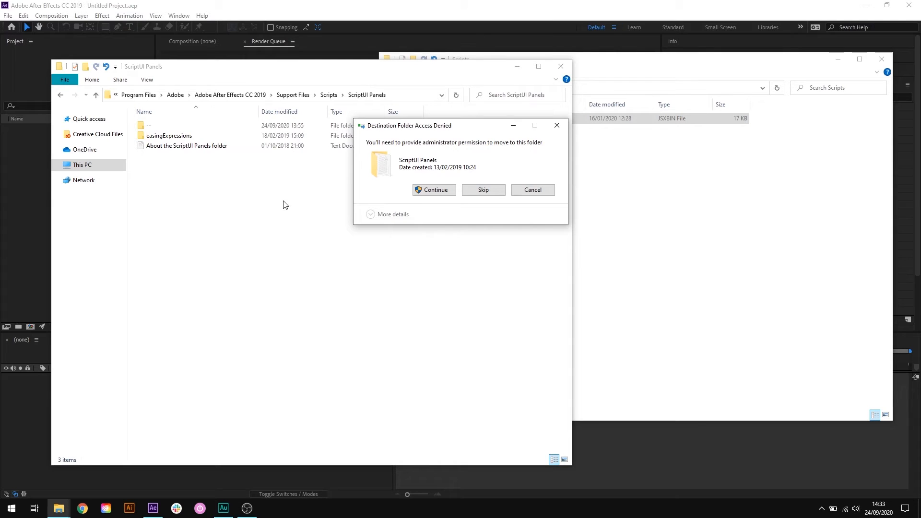
pyautogui.moveTo(400, 196)
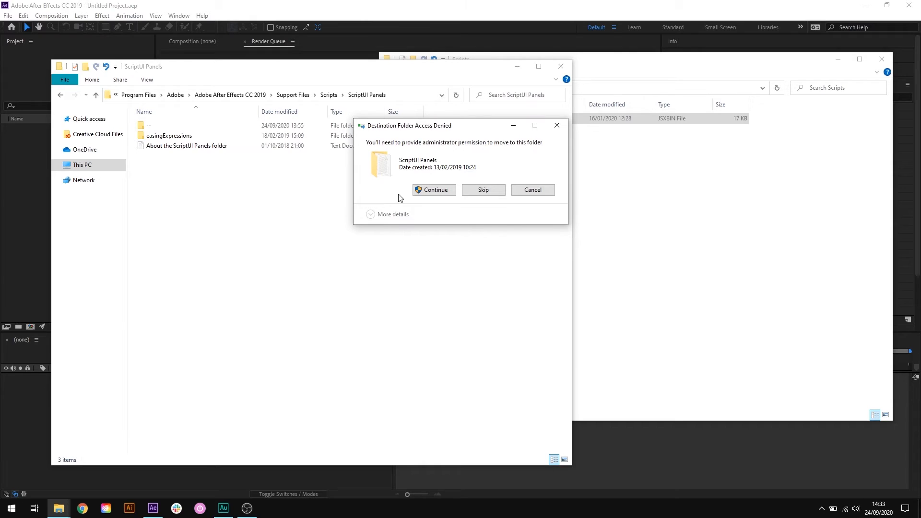
pyautogui.moveTo(409, 199)
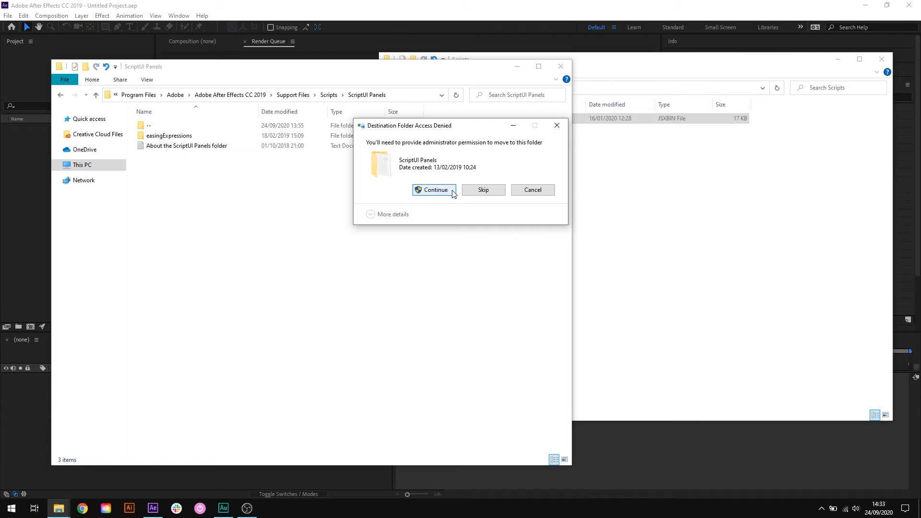
pyautogui.click(435, 190)
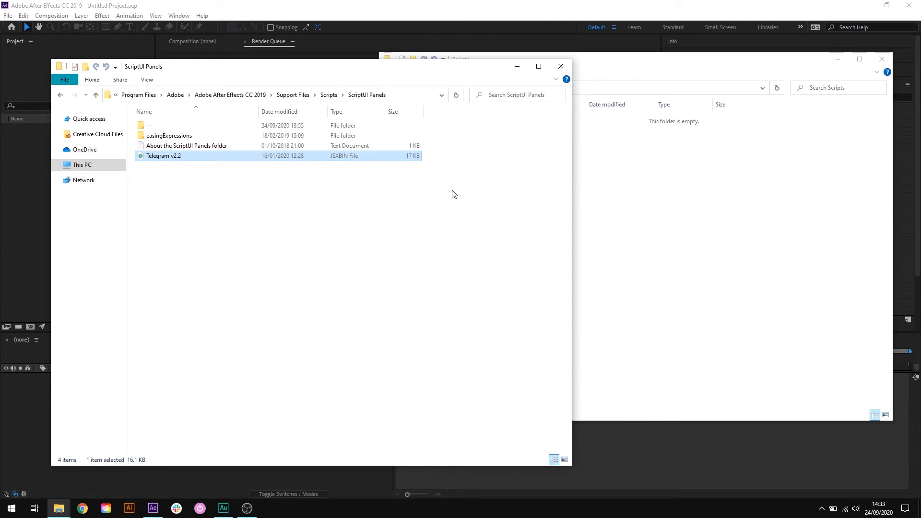
# - Open Telegram v2.2.jsxbin from the After Effects Window menu as a panel
pyautogui.click(561, 66)
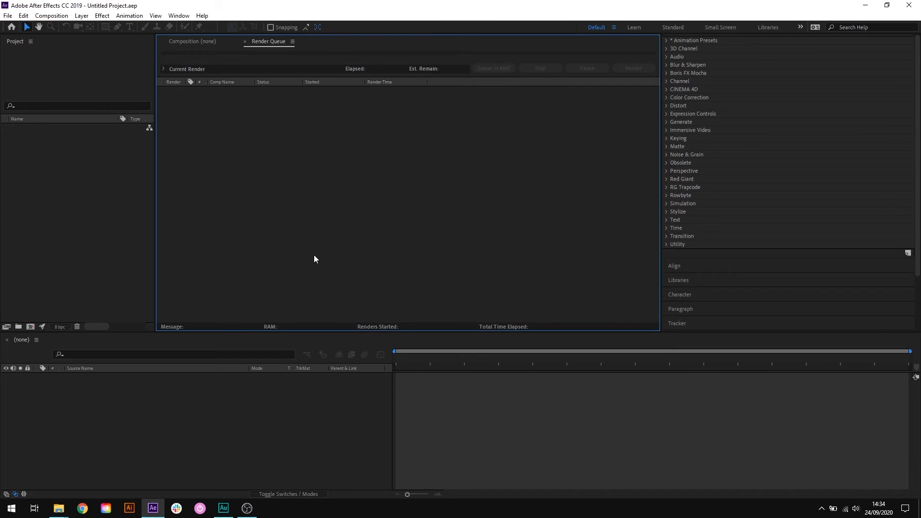
pyautogui.click(178, 16)
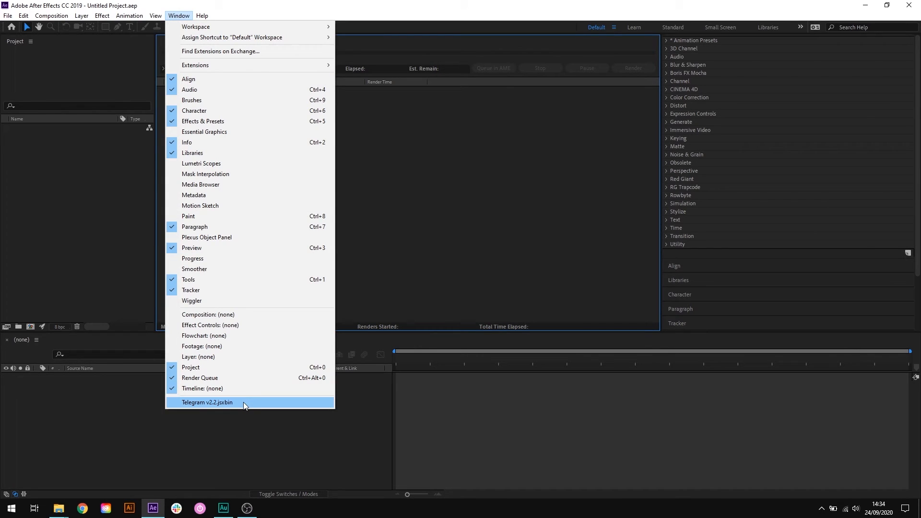
pyautogui.click(207, 402)
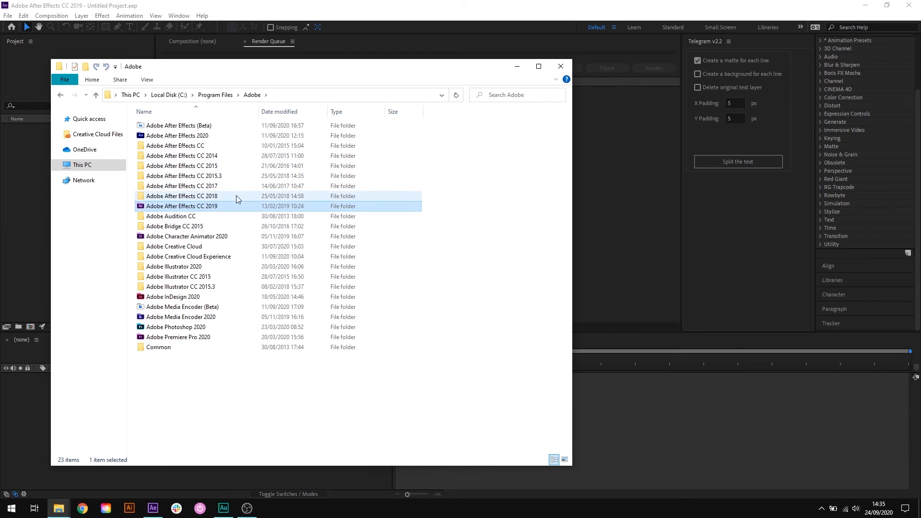
# - Highlight another After Effects version folder under Program Files\Adobe
pyautogui.click(560, 66)
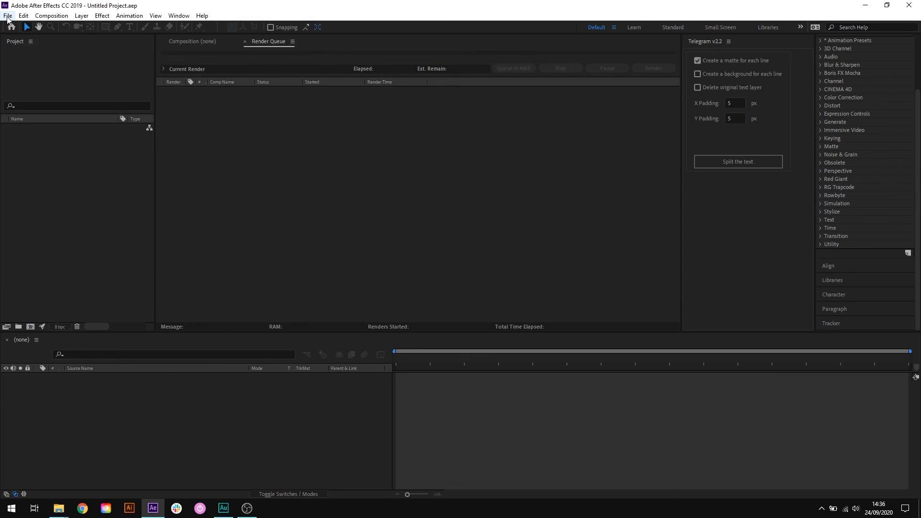
# - Bring up the Run Script File dialog from the File menu
pyautogui.click(8, 16)
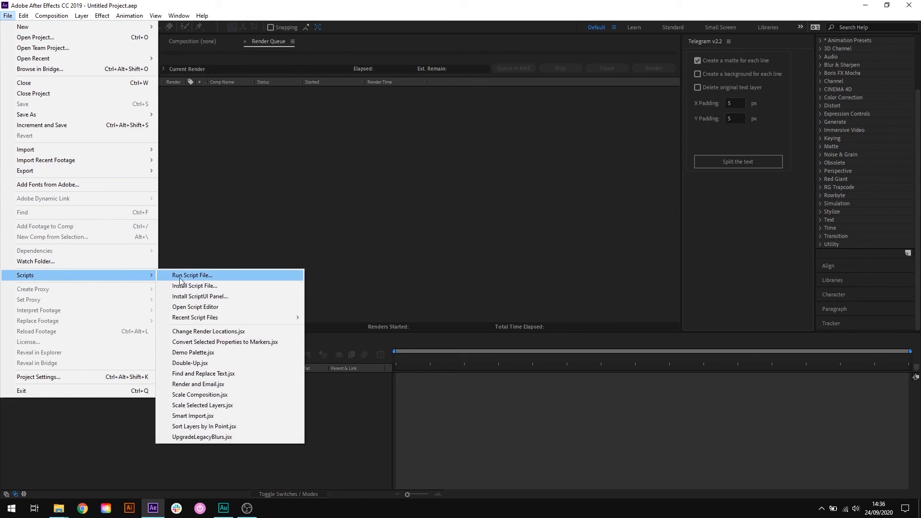
pyautogui.click(193, 275)
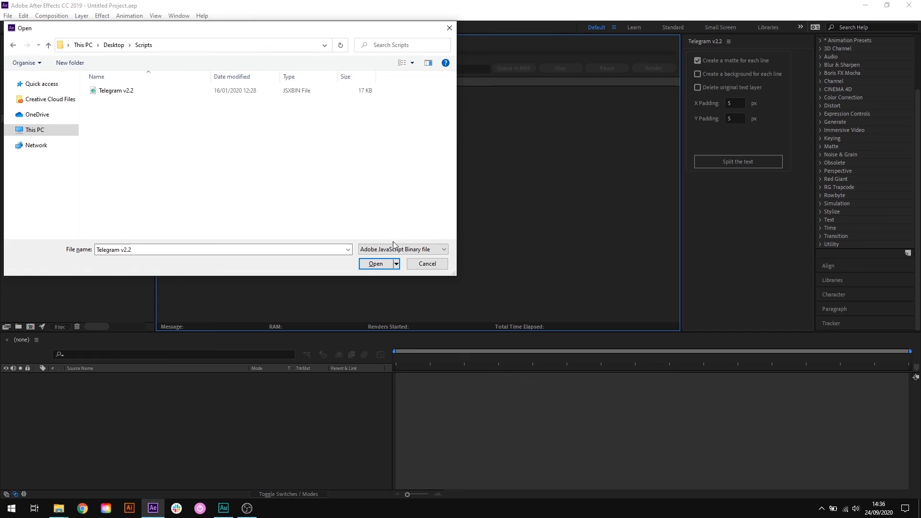